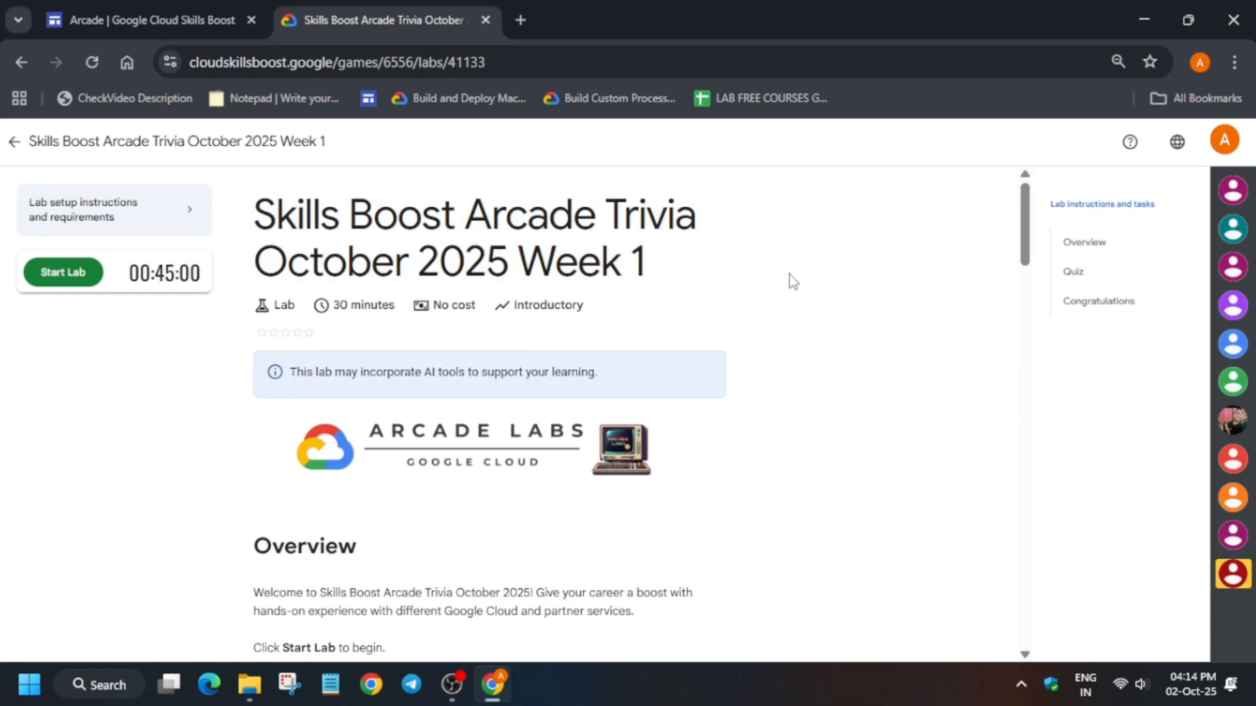
mouse_move(111, 269)
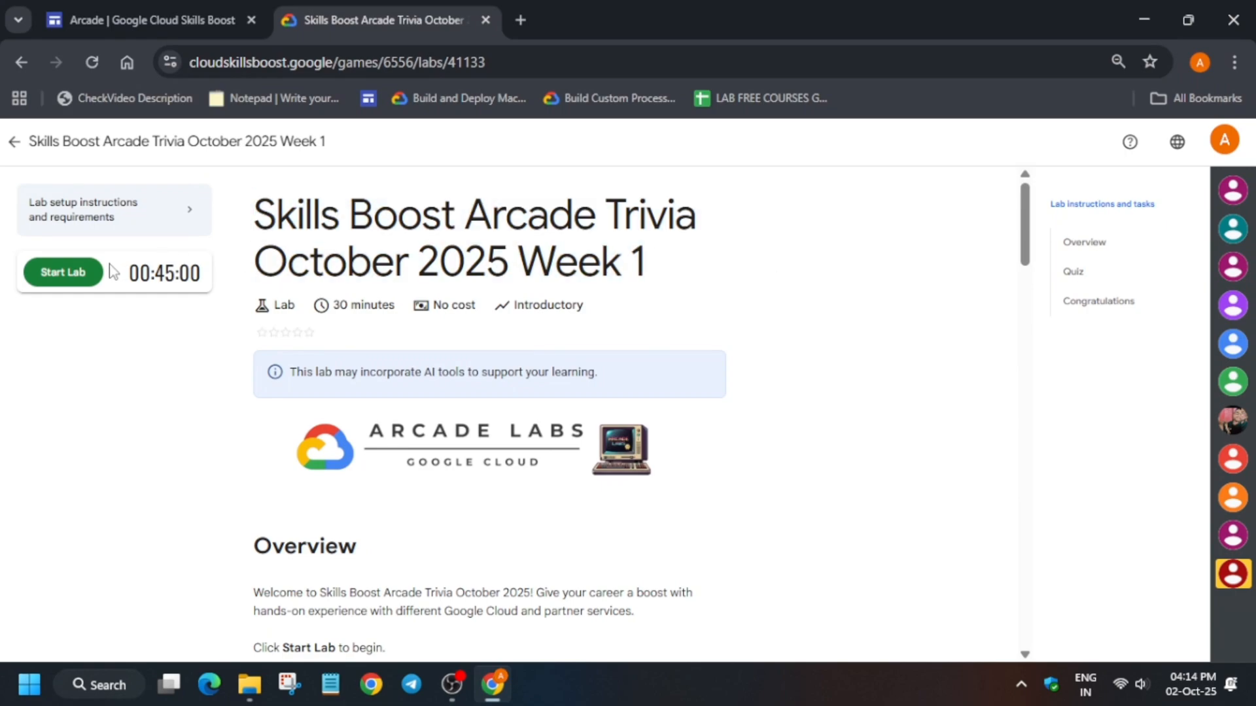
Start the Arcade Trivia October 2025 Week 1 lab with its 45-minute timer.
left_click(62, 272)
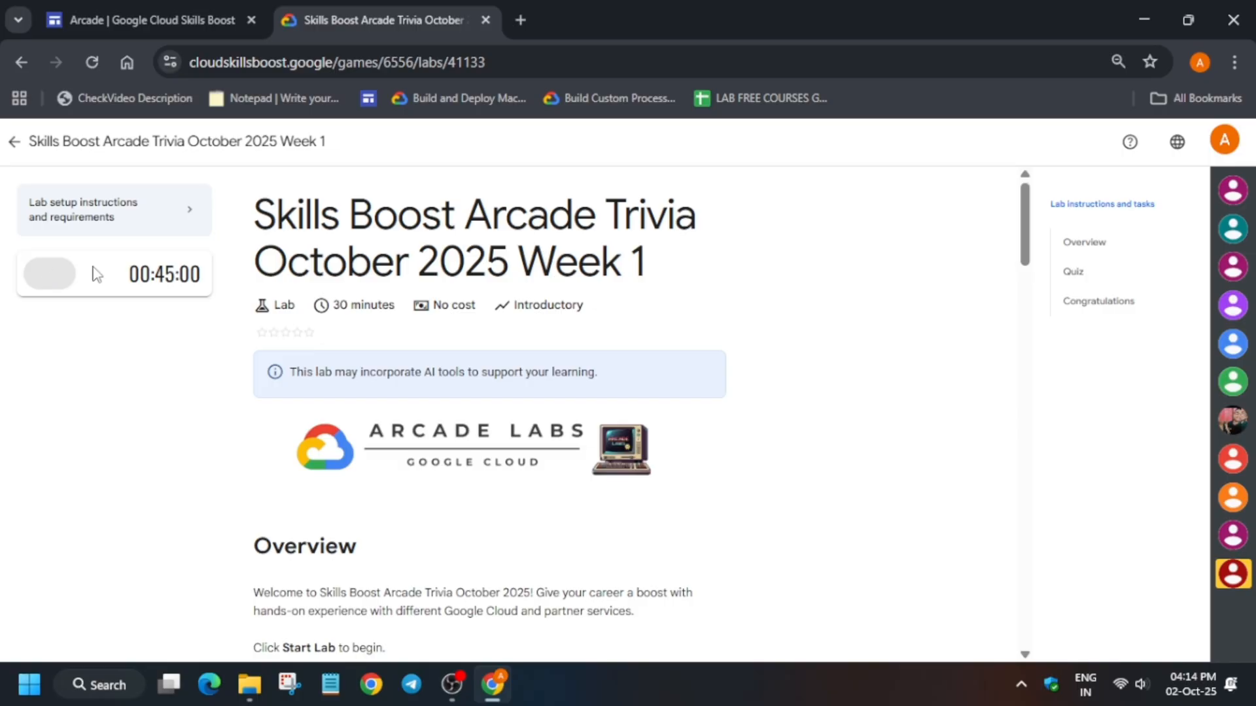
Jump to the quiz and submit Polls as the answer to question 1.
left_click(49, 273)
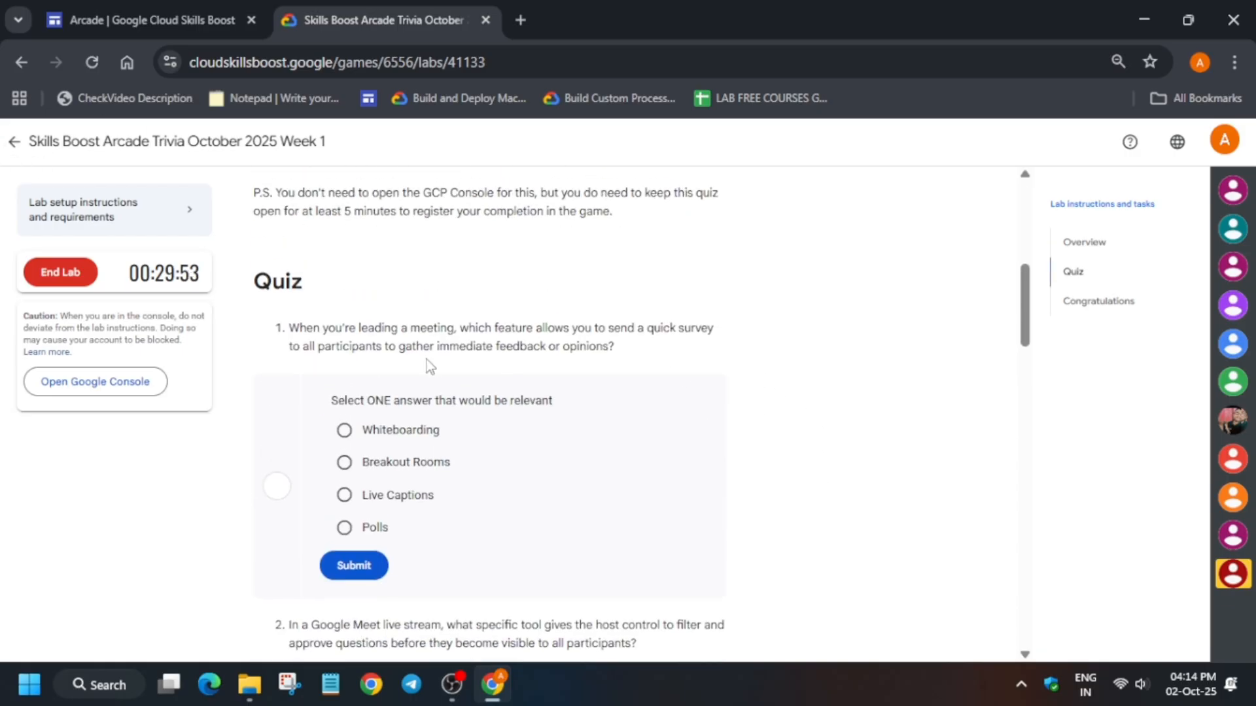
mouse_move(735, 343)
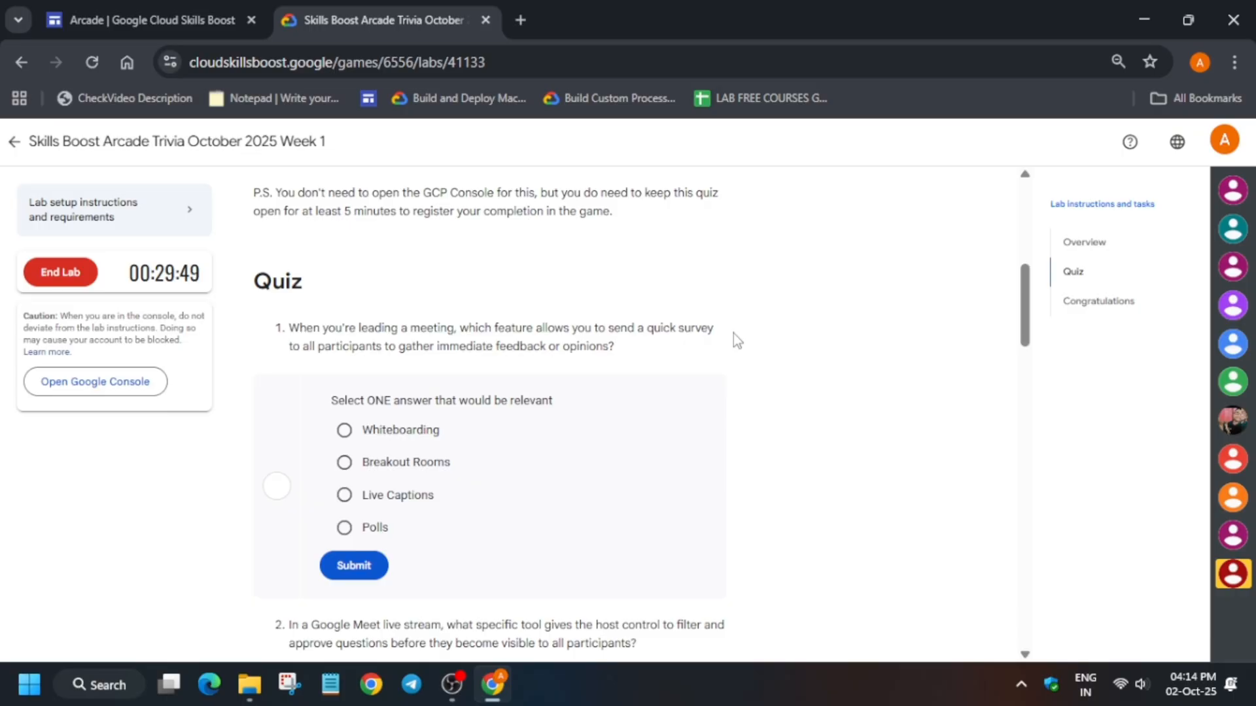
left_click(344, 528)
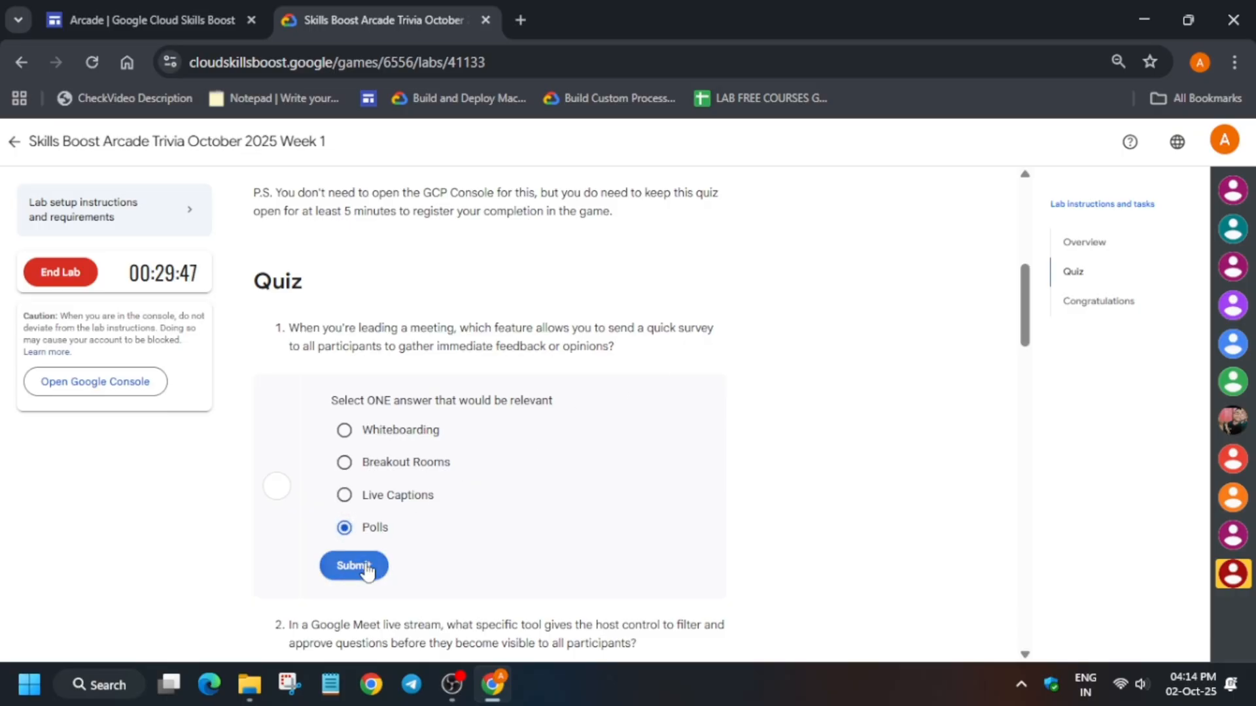
left_click(353, 566)
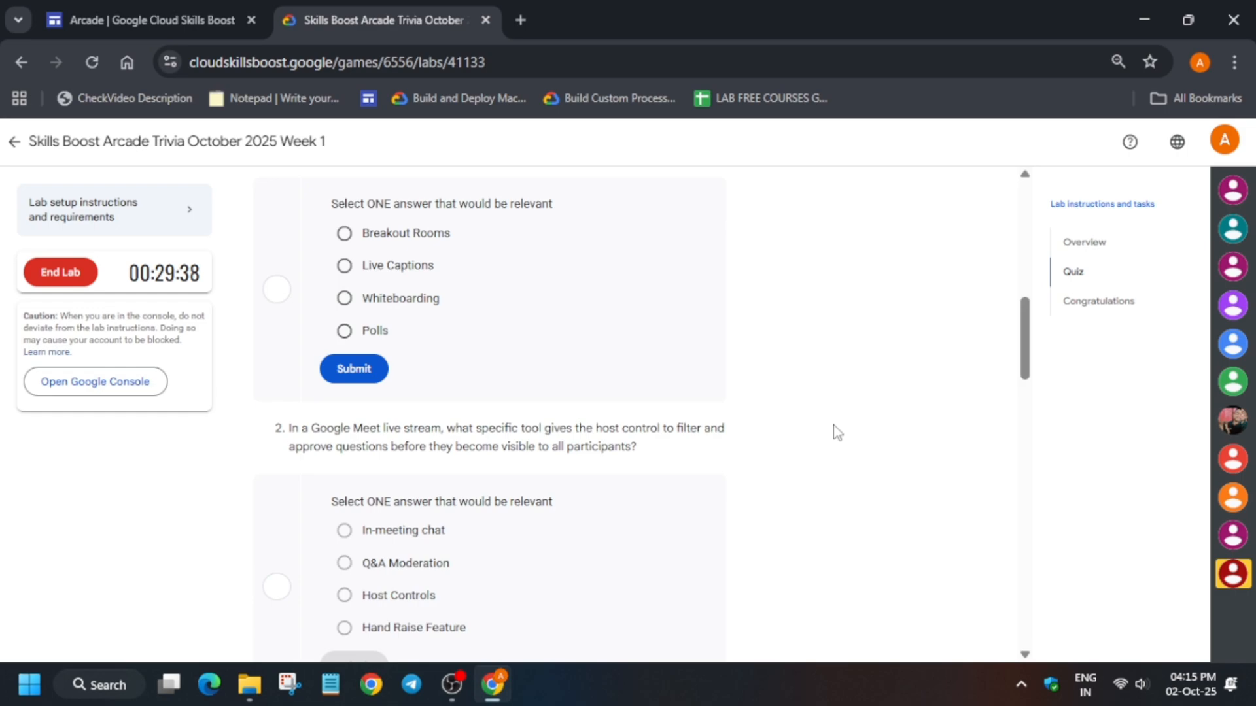
Answer question 2 with Host Controls after first trying Q&A Moderation.
scroll("down", 3)
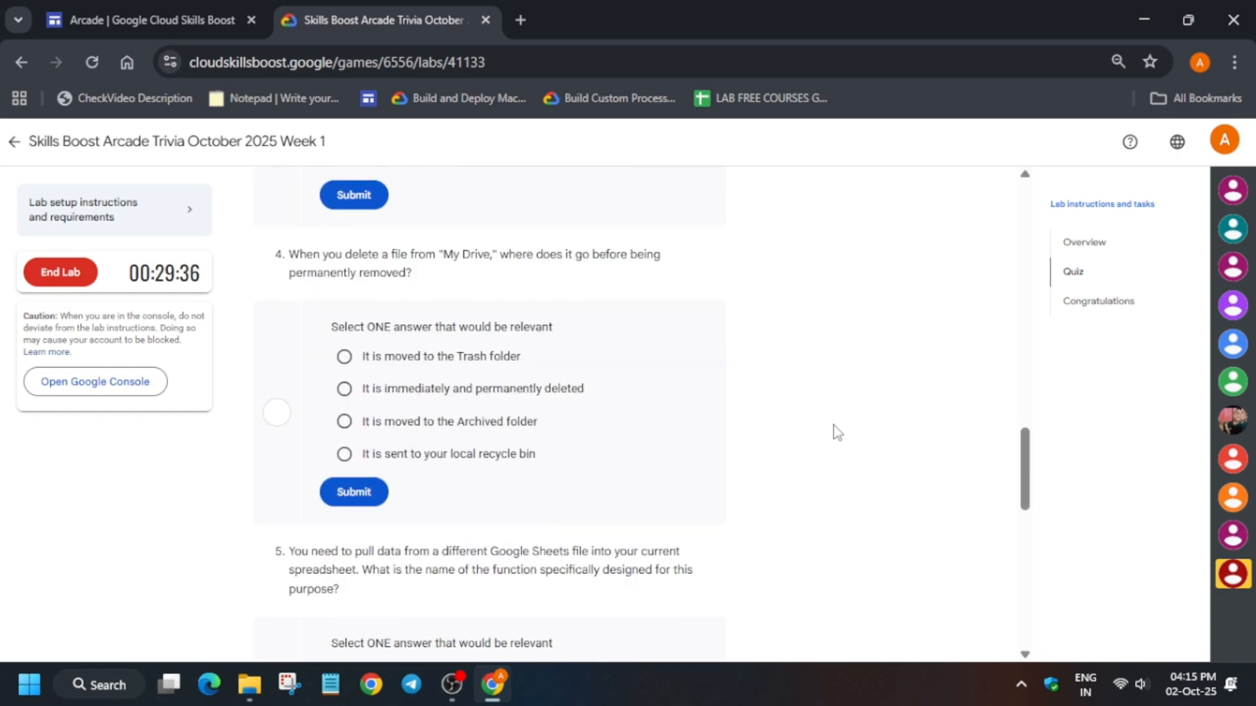
scroll("down", 3)
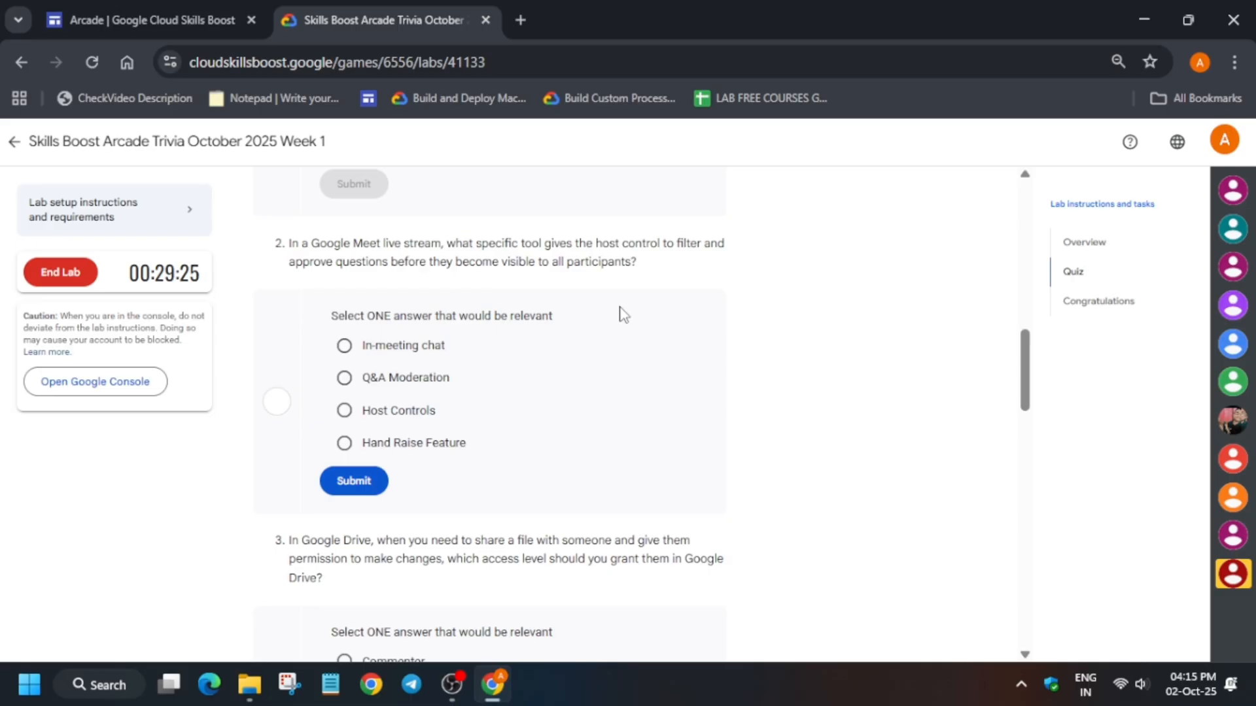
mouse_move(324, 402)
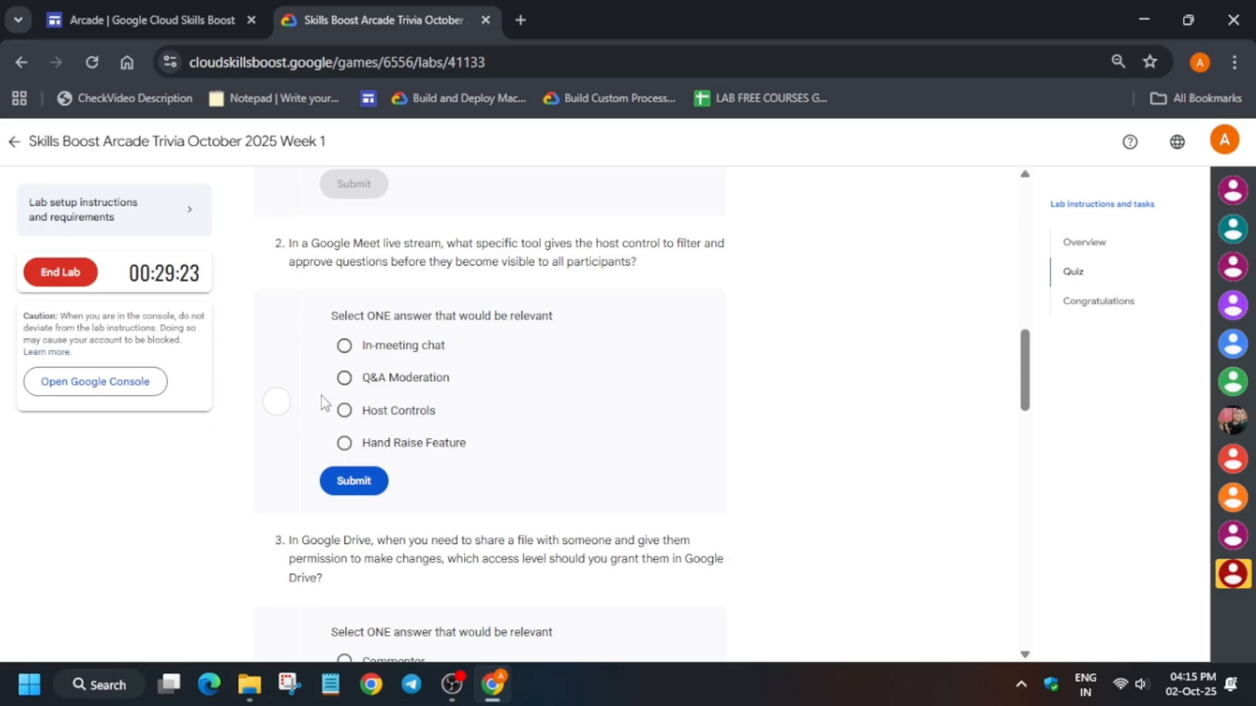
left_click(354, 481)
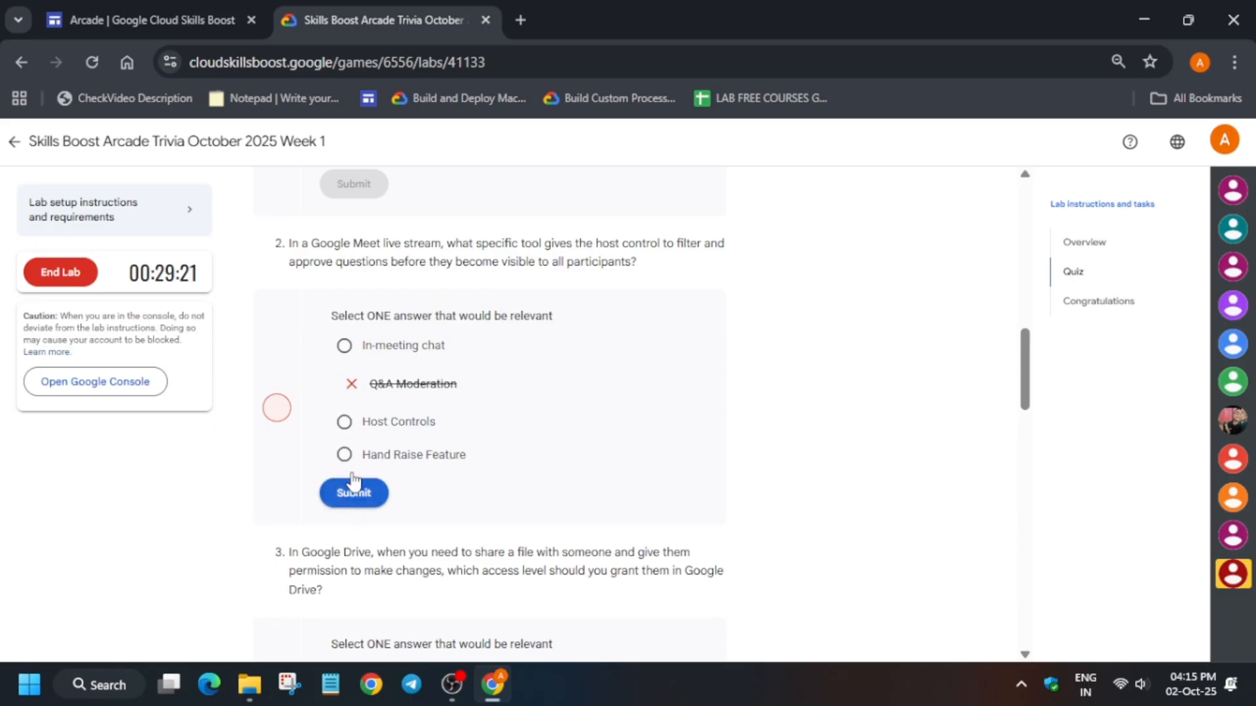
left_click(353, 493)
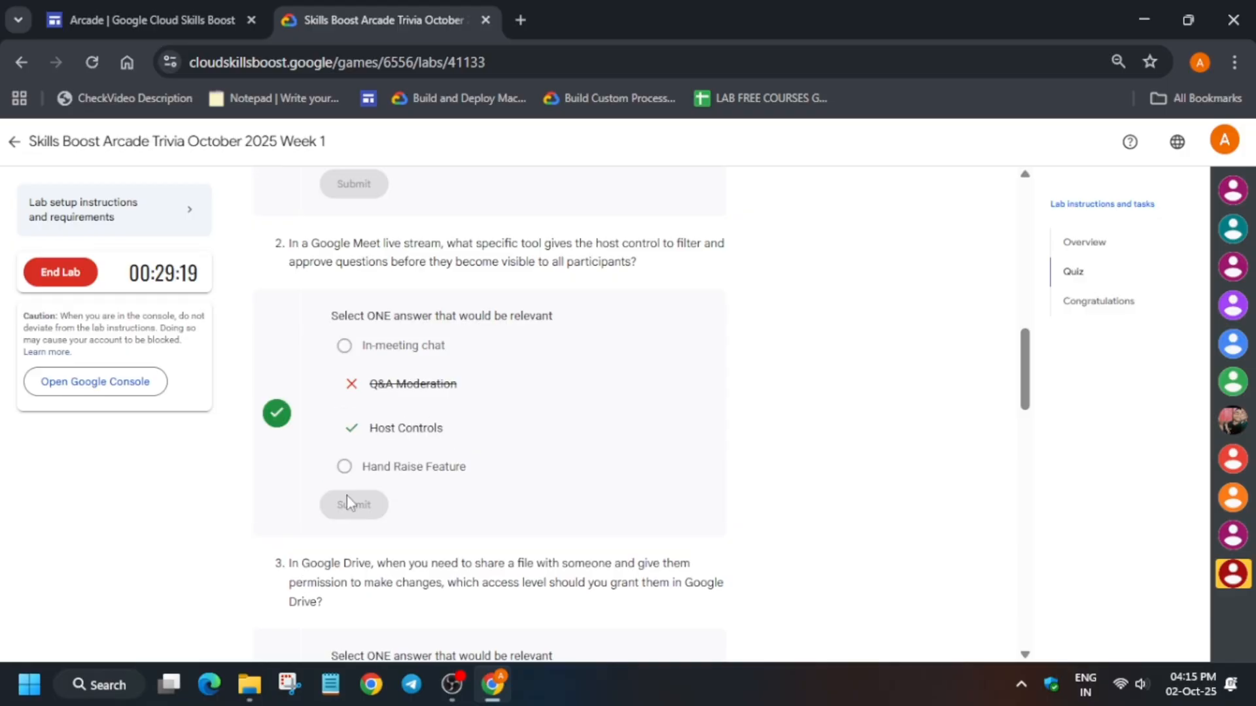
scroll("down", 3)
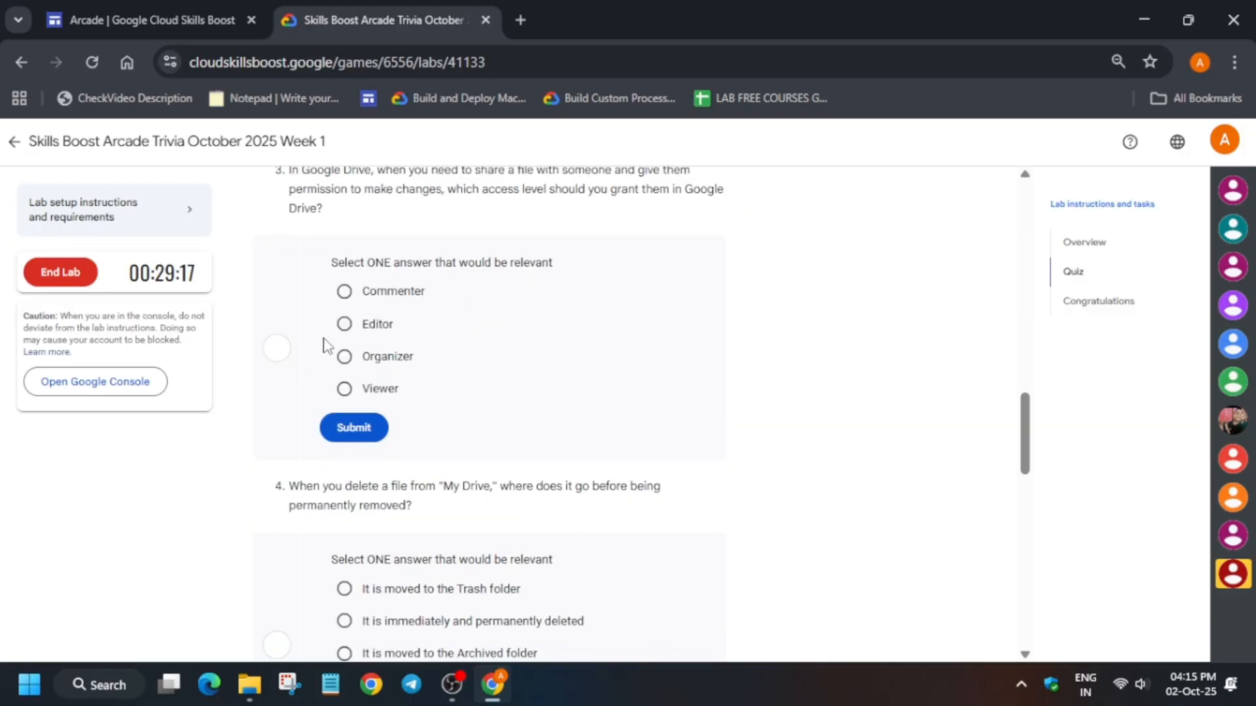